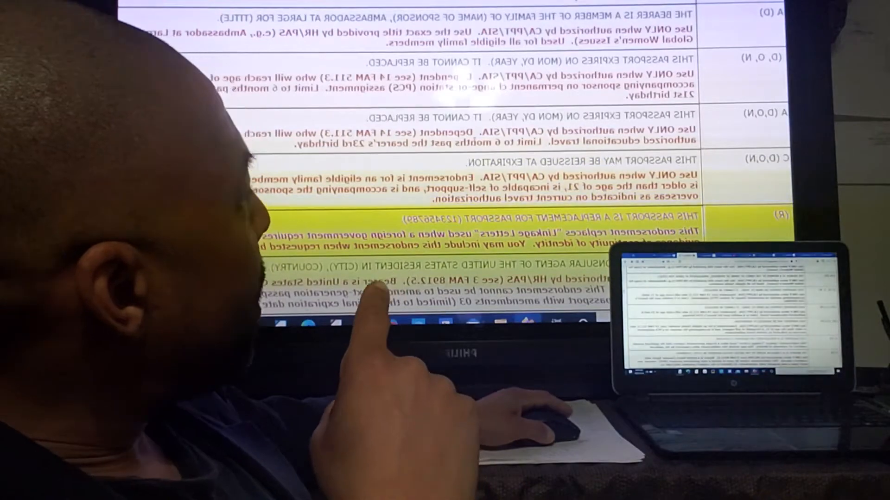
{"action": "scroll", "scroll_direction": "down", "scroll_amount": 3}
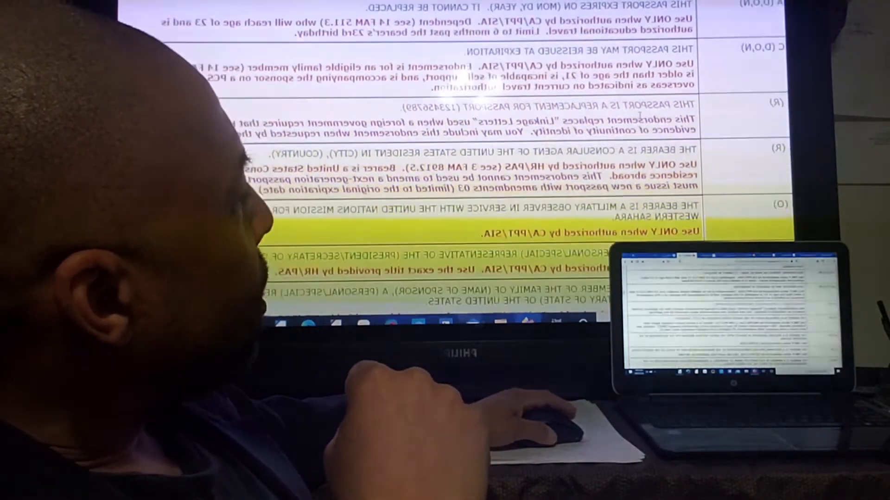